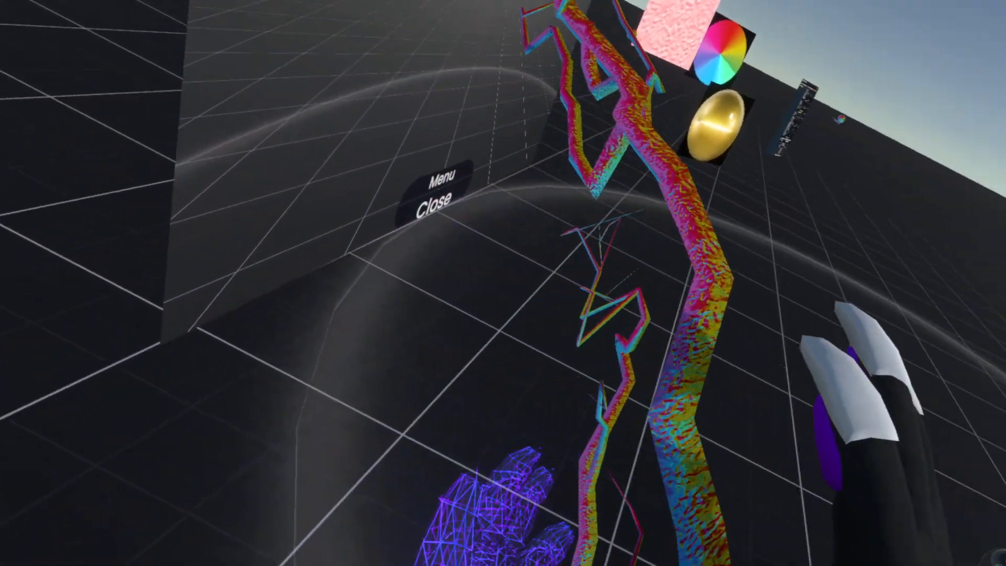
mouse_move(503, 283)
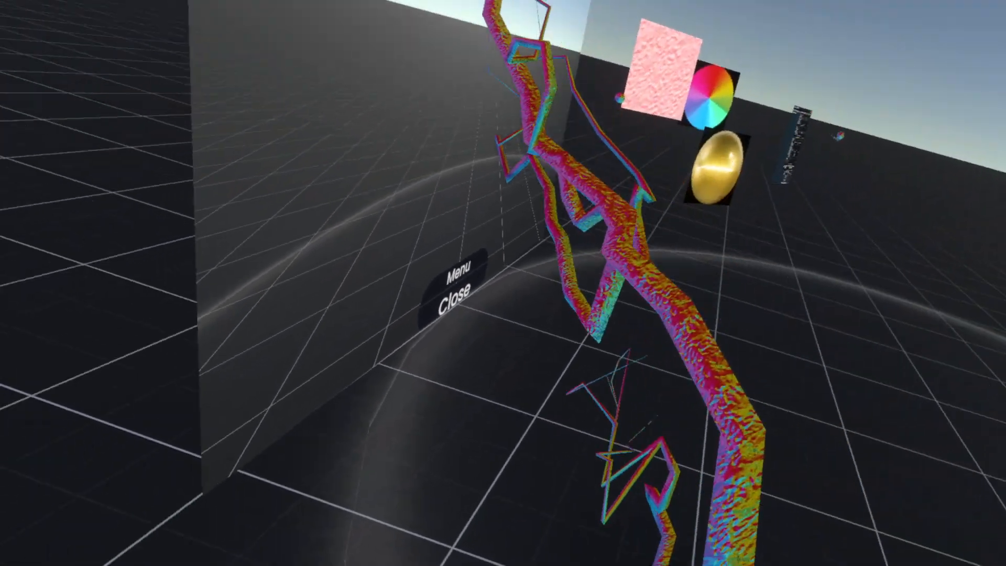